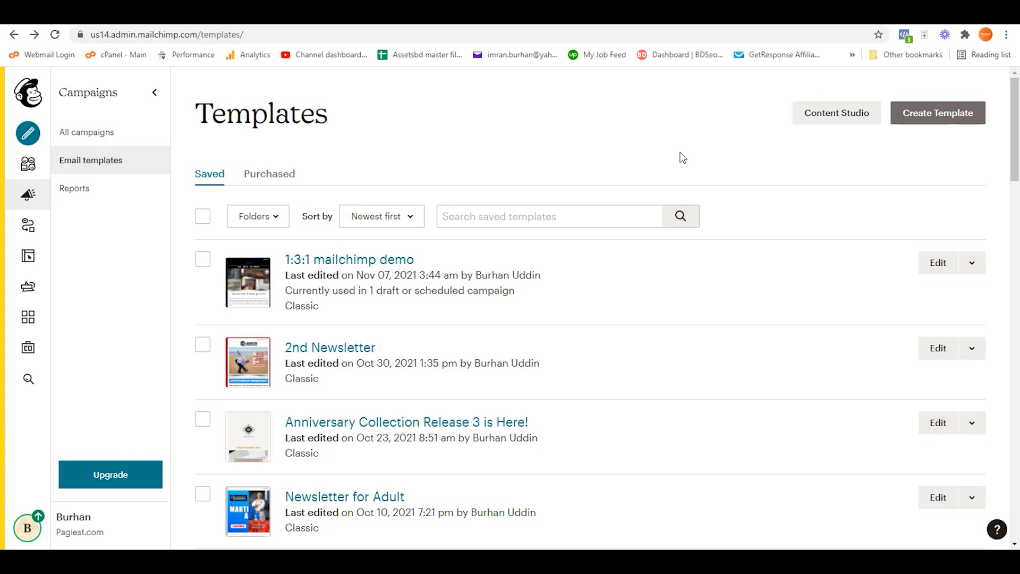
mouse_move(679, 156)
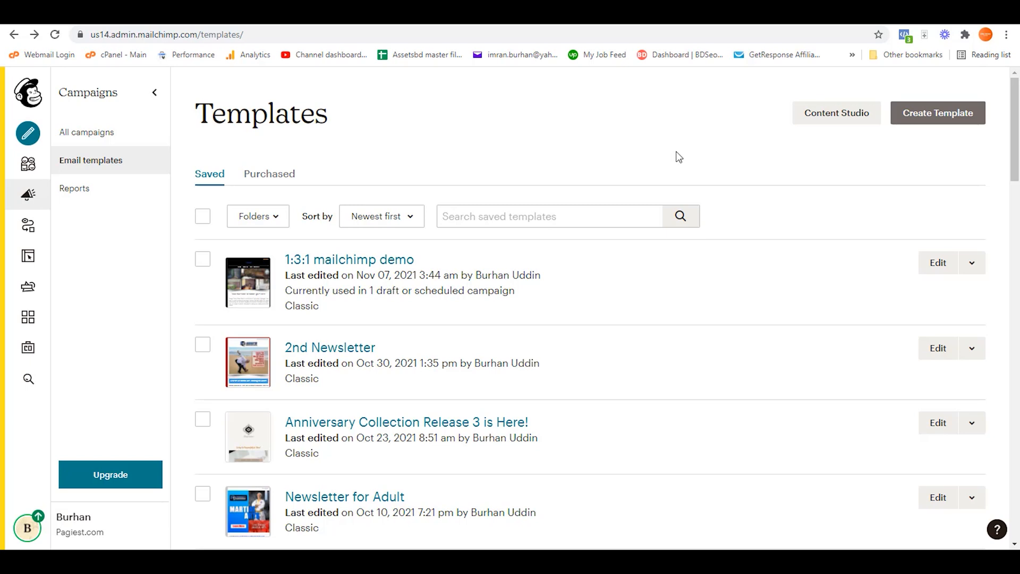
mouse_move(961, 298)
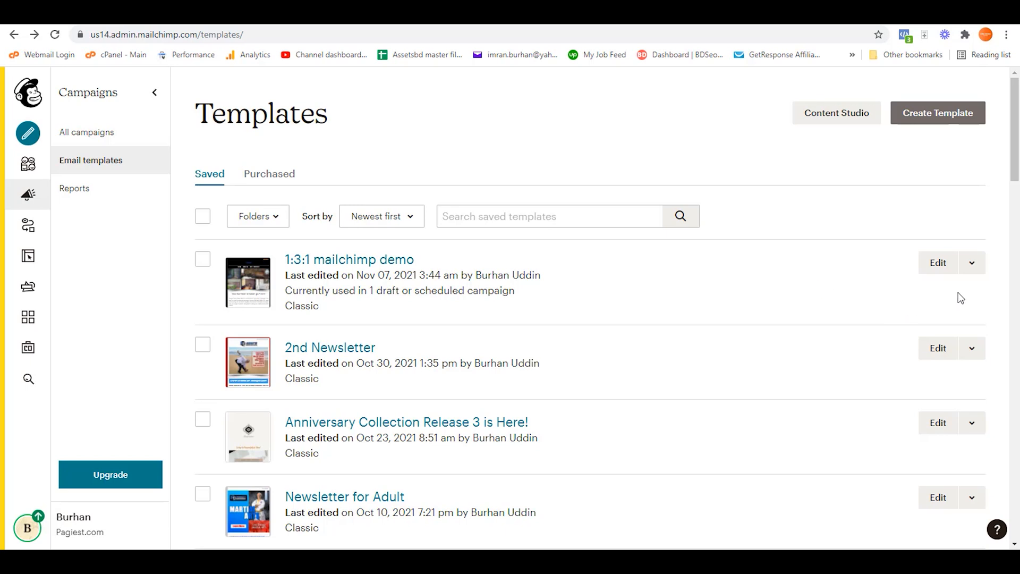
Open the actions menu for the '1:3:1 mailchimp demo' saved template.
left_click(971, 263)
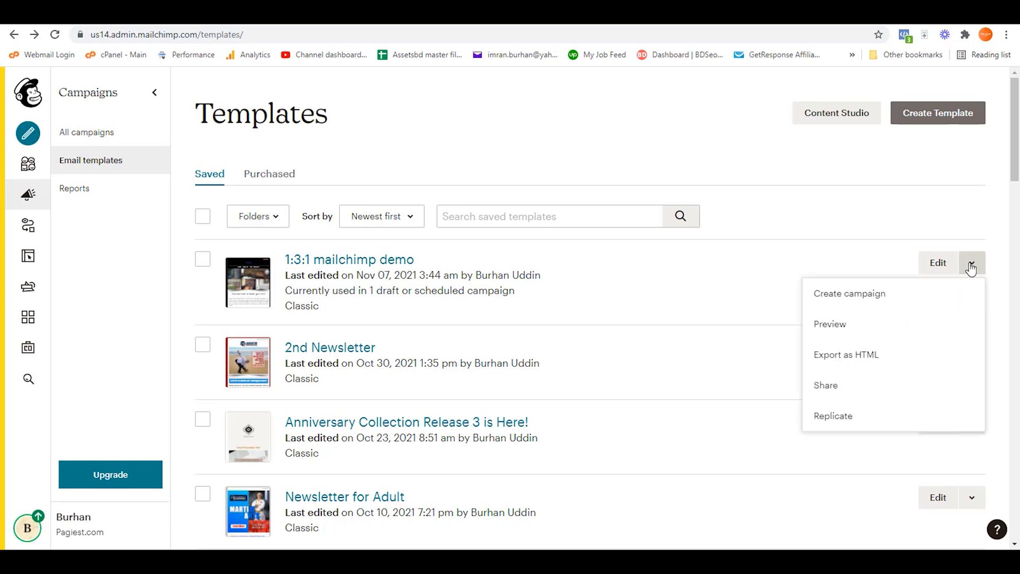
left_click(830, 323)
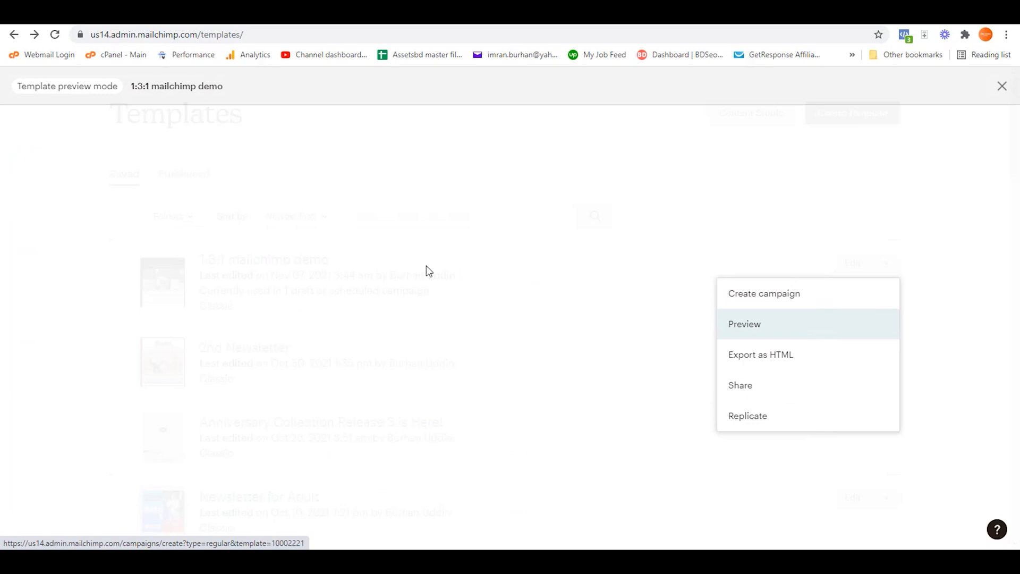
left_click(745, 324)
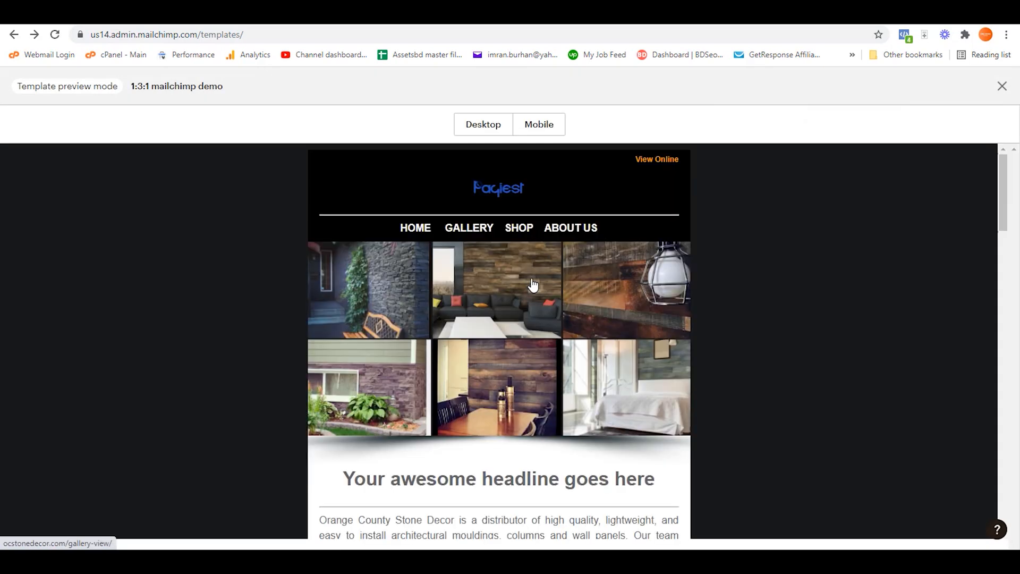
mouse_move(657, 162)
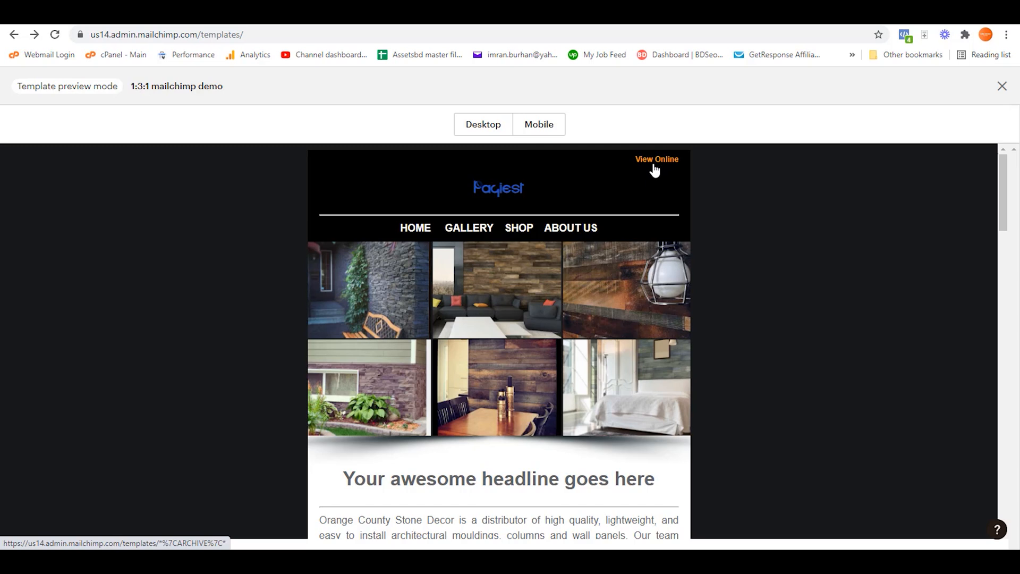
mouse_move(655, 171)
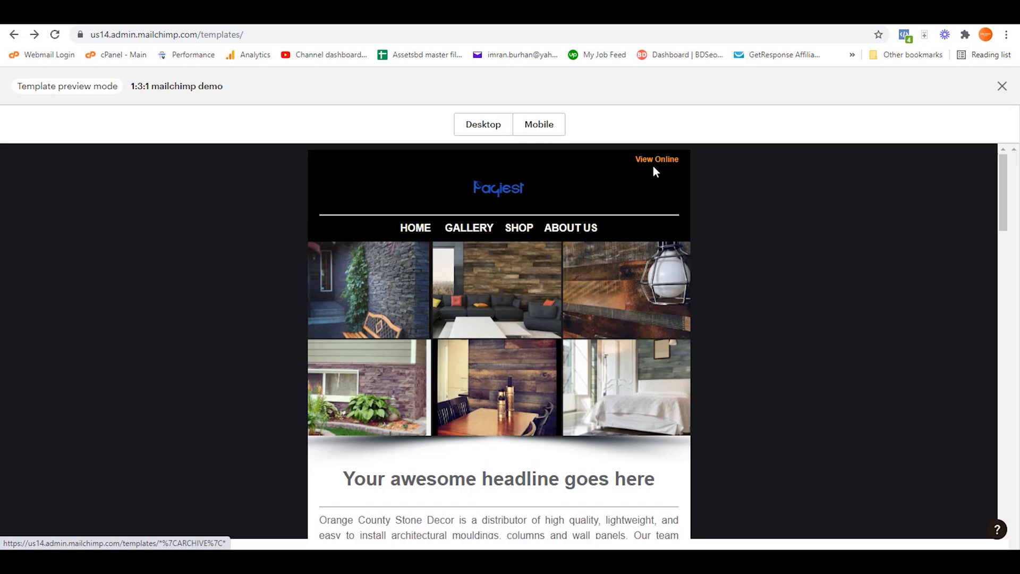
mouse_move(656, 163)
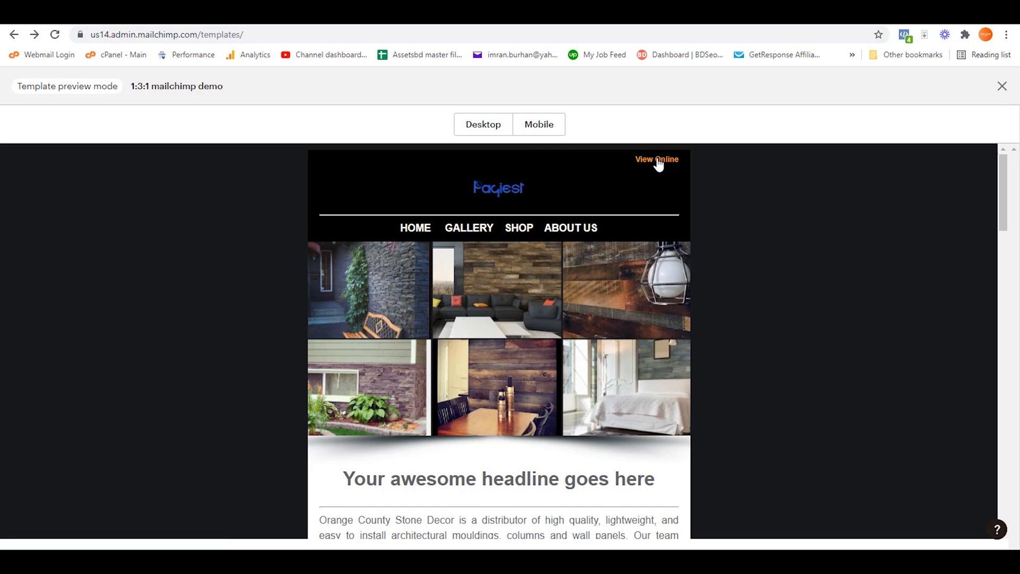
left_click(1002, 86)
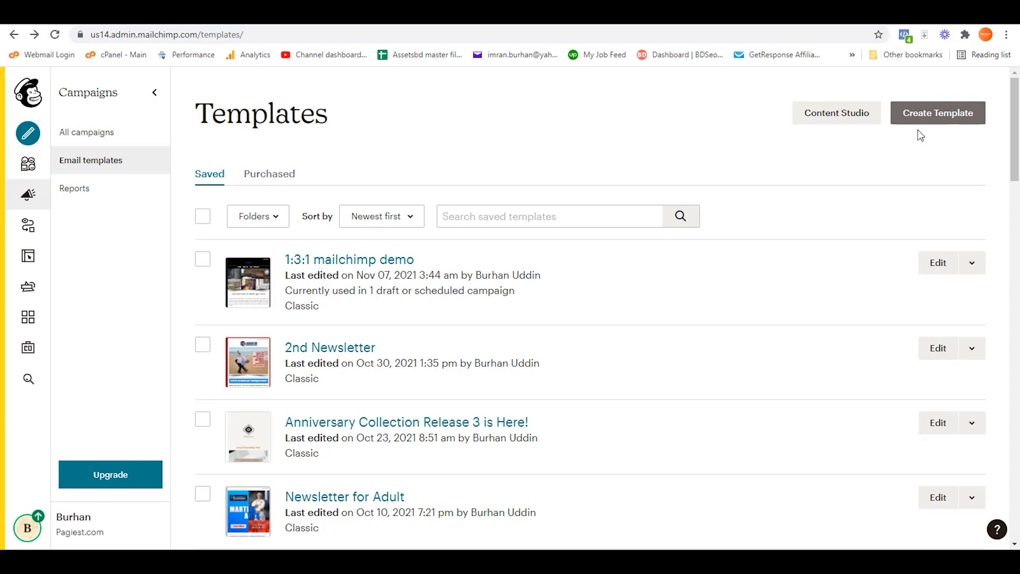
mouse_move(934, 124)
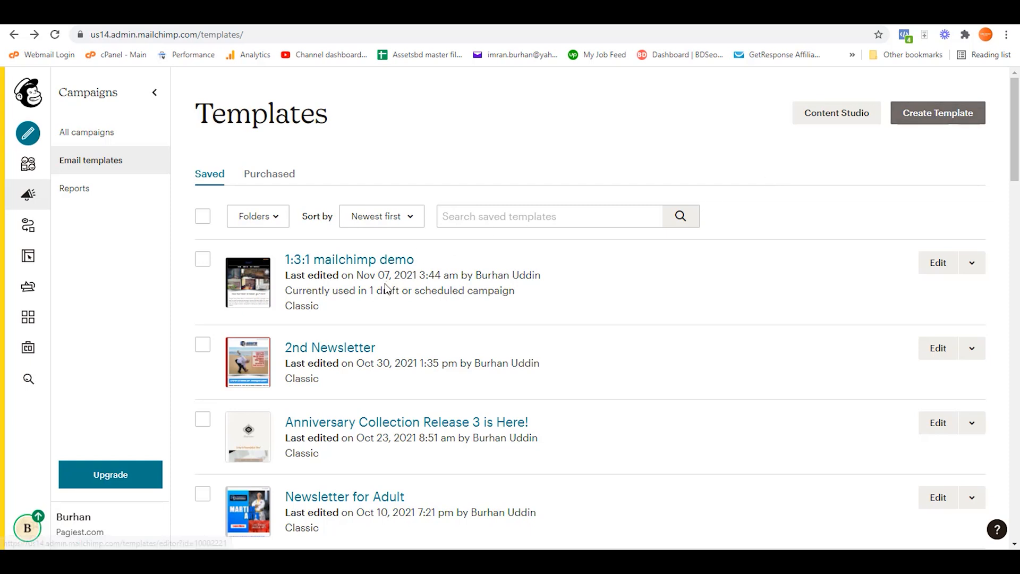
mouse_move(350, 260)
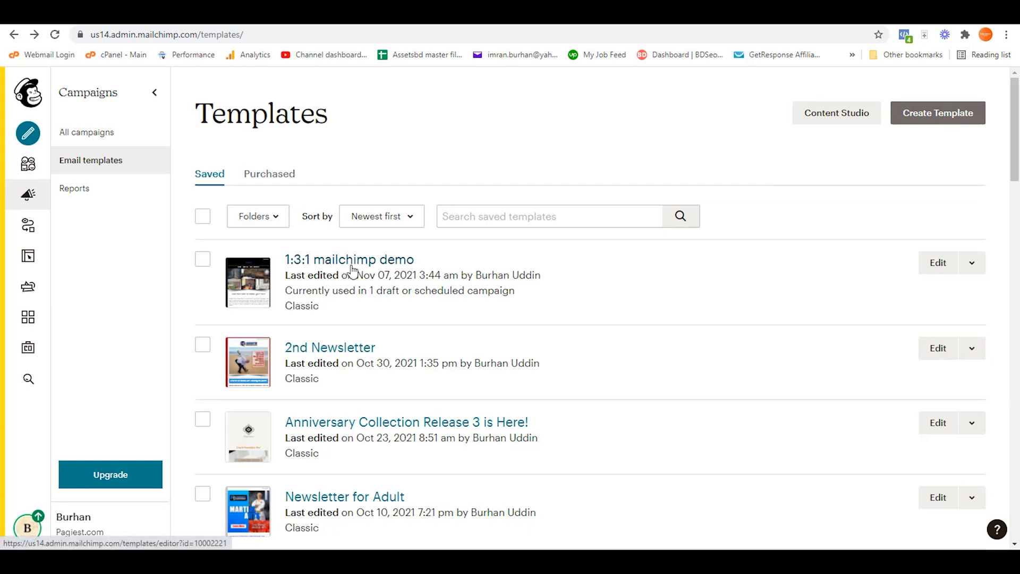
mouse_move(405, 282)
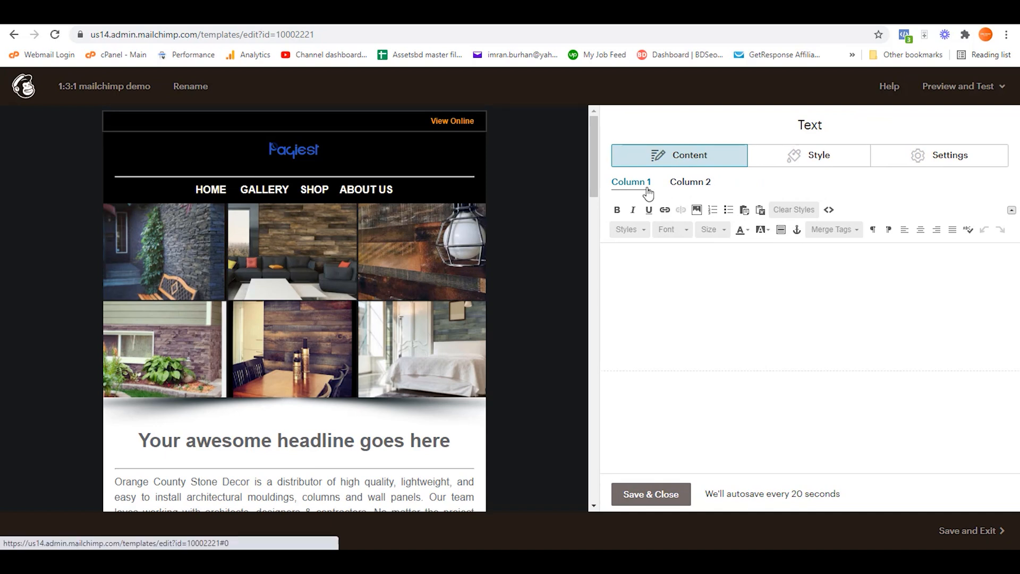
Change the right preheader column's 'View Online' to 'View on web browser' and show its HTML source.
left_click(690, 182)
type("View on web browser")
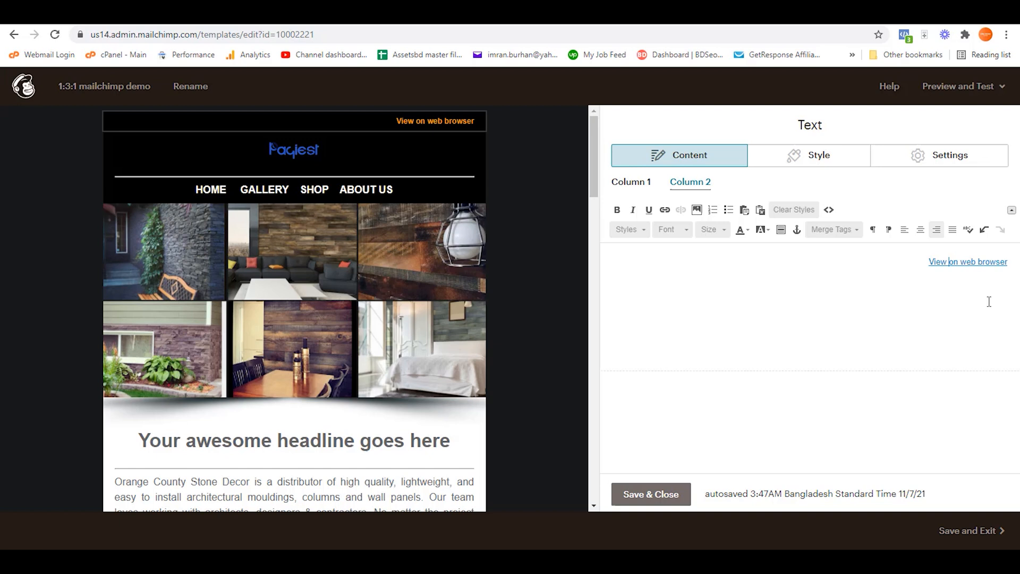
mouse_move(984, 313)
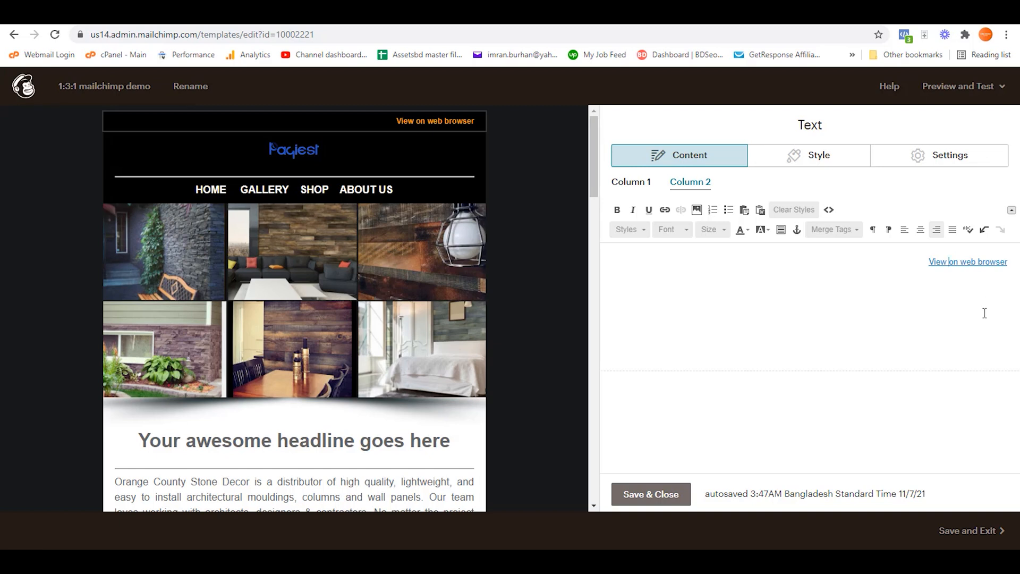
mouse_move(853, 229)
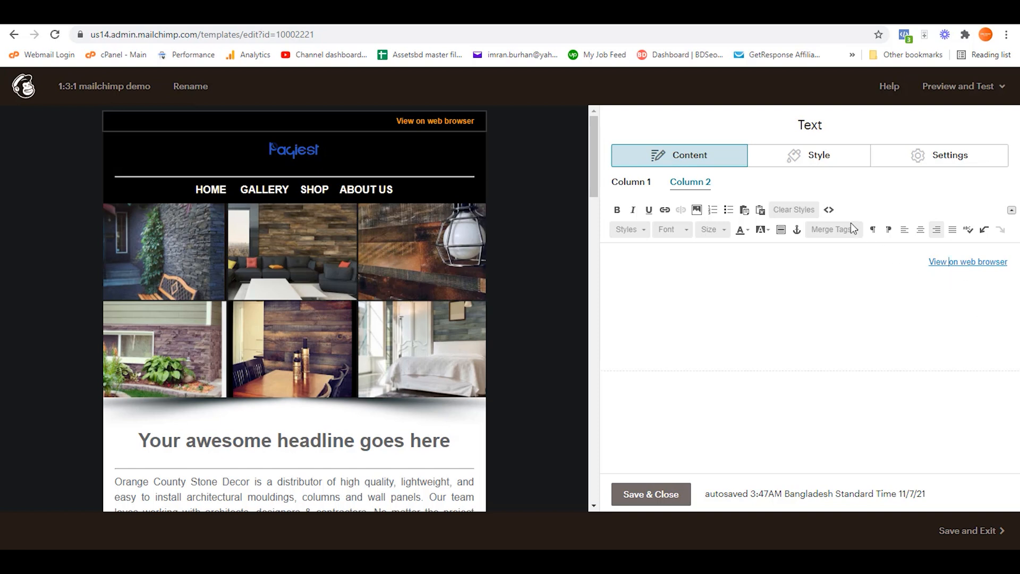
left_click(829, 209)
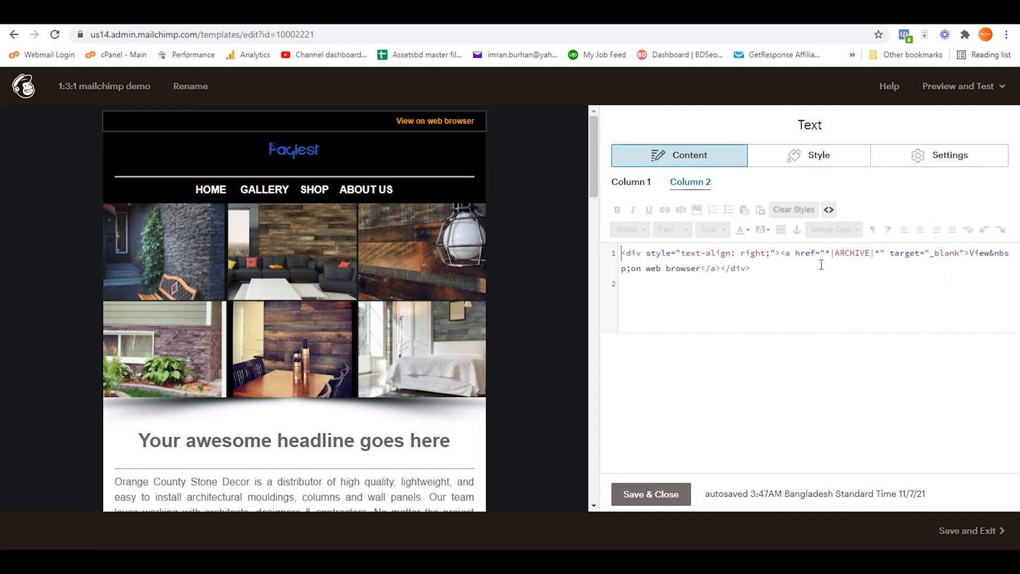
Check the *|ARCHIVE|* href in the source, then return to the visual text editor.
double_click(849, 253)
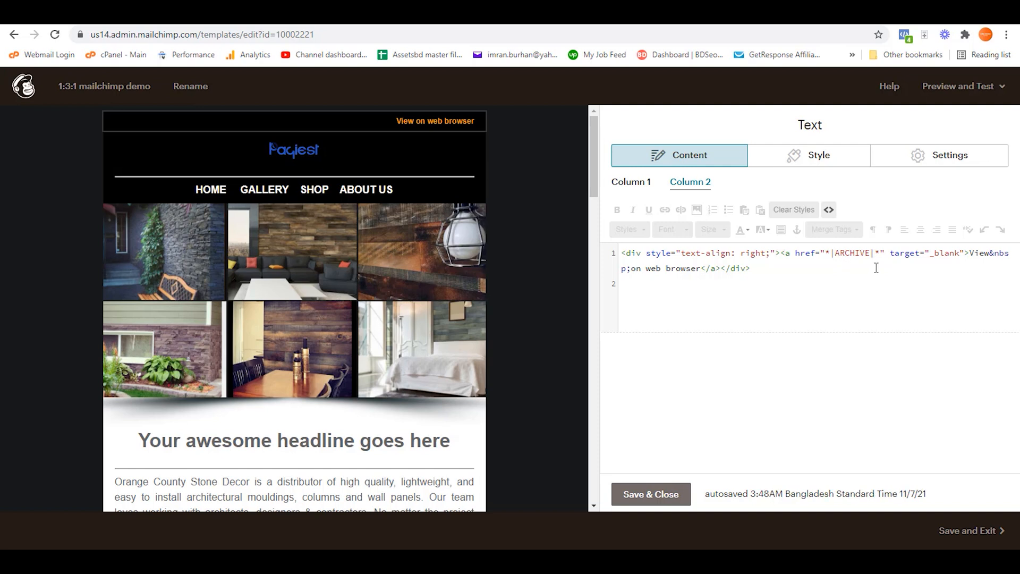
mouse_move(836, 230)
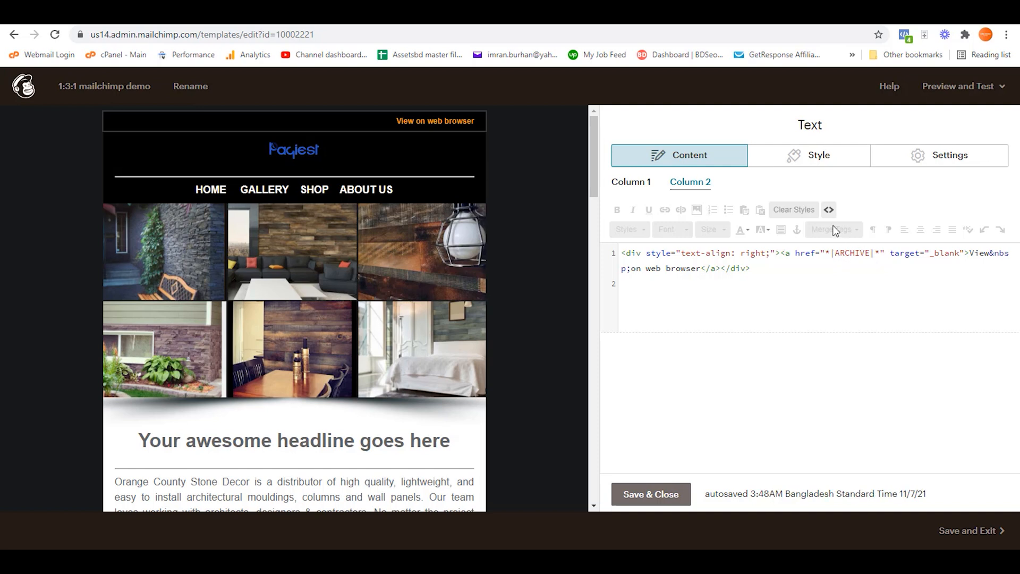
left_click(828, 209)
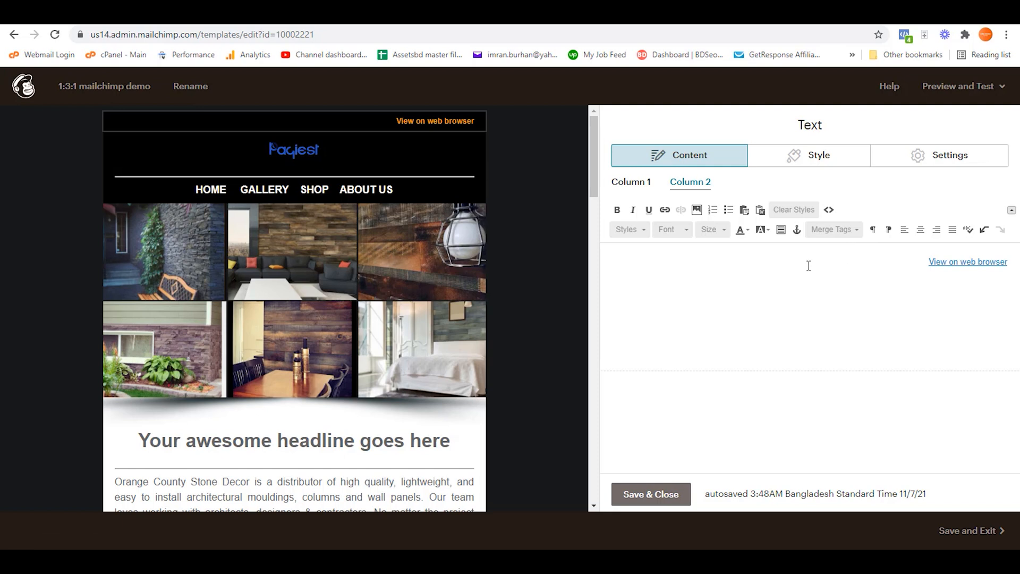
left_click(631, 182)
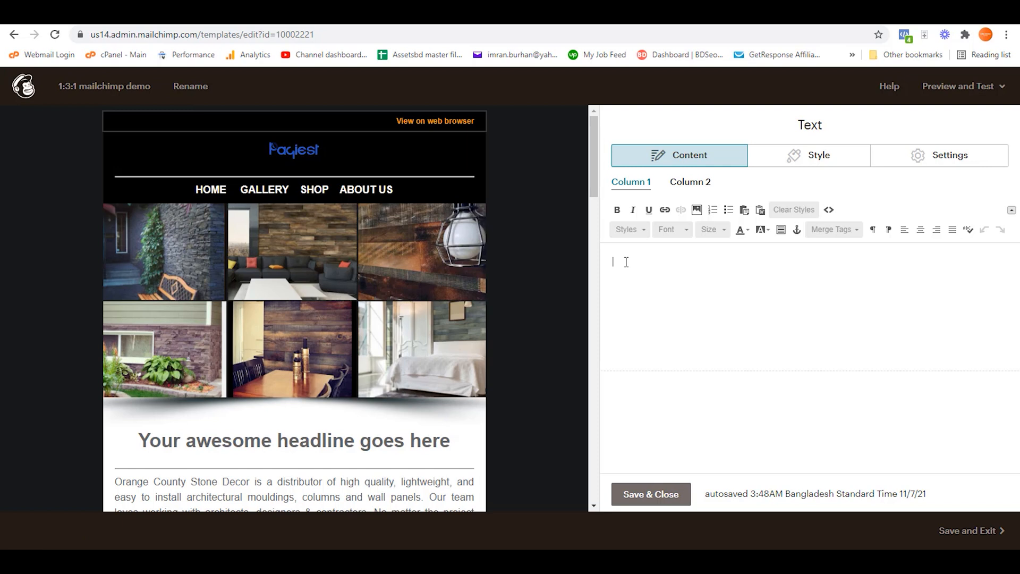
mouse_move(668, 267)
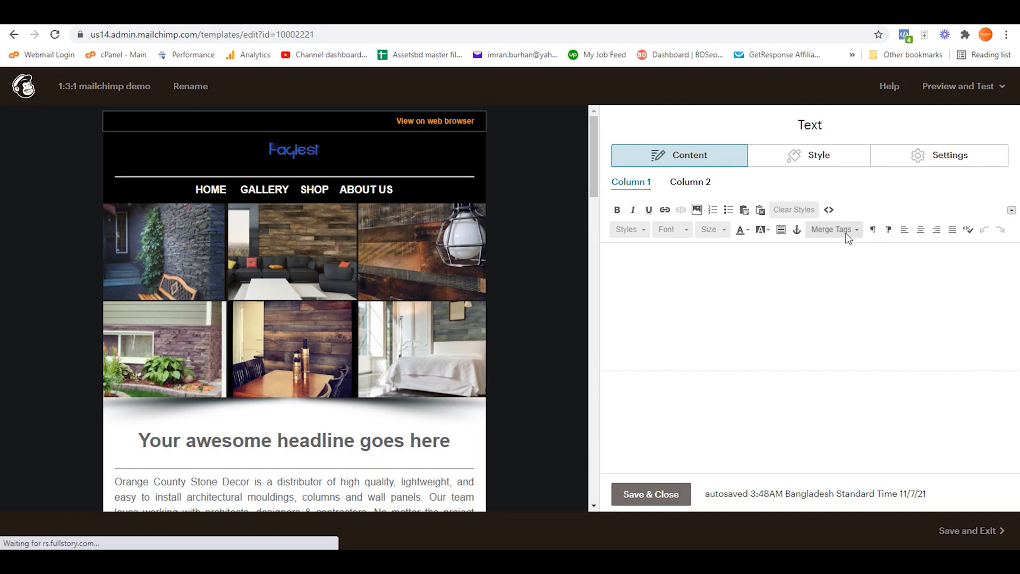
left_click(832, 229)
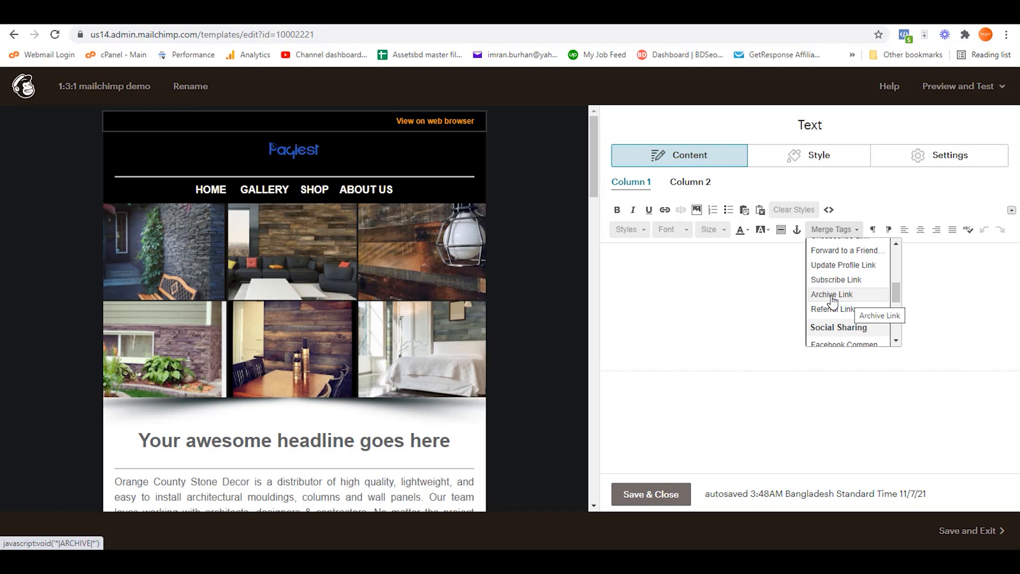
left_click(832, 294)
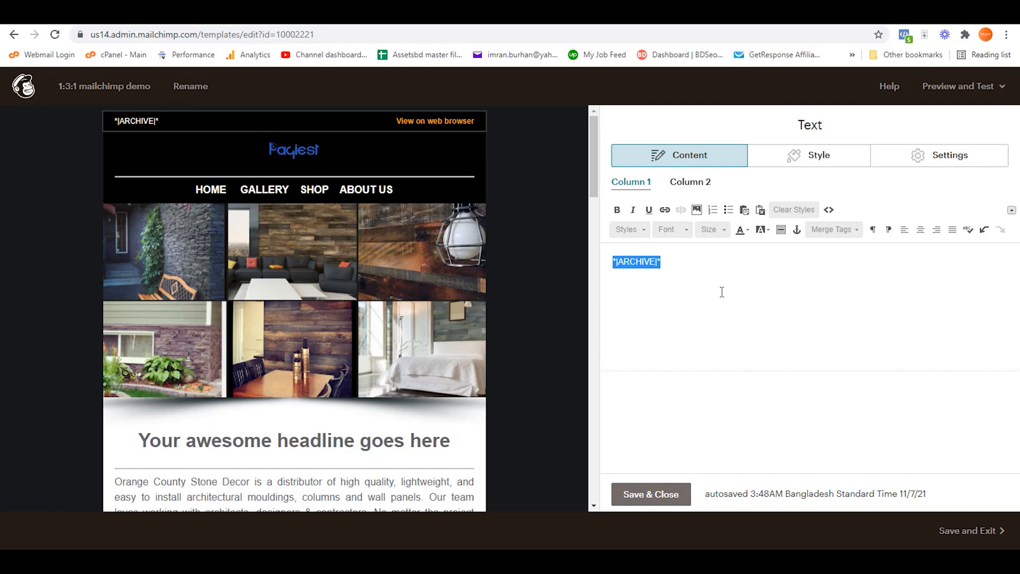
key("Delete")
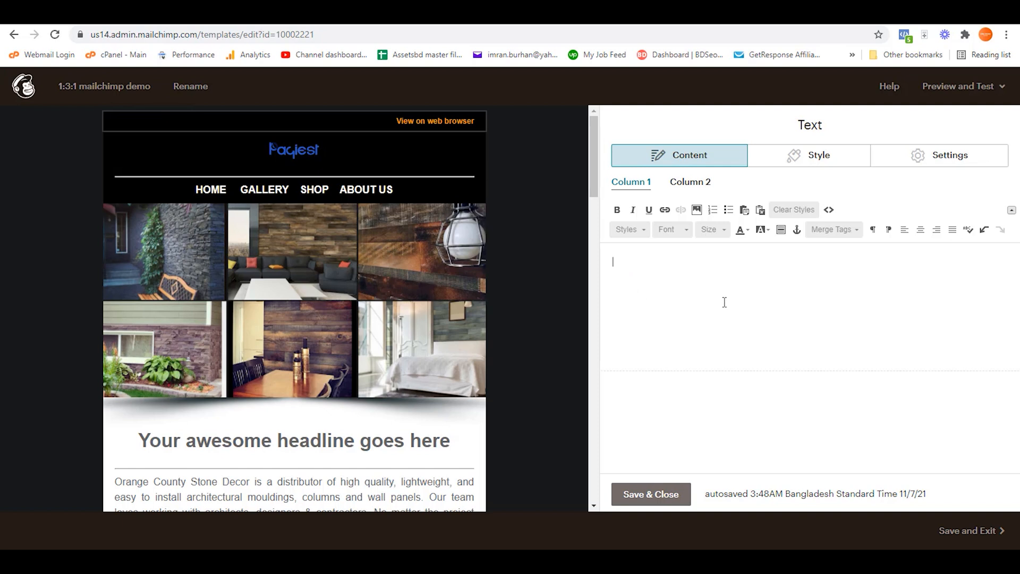
mouse_move(710, 282)
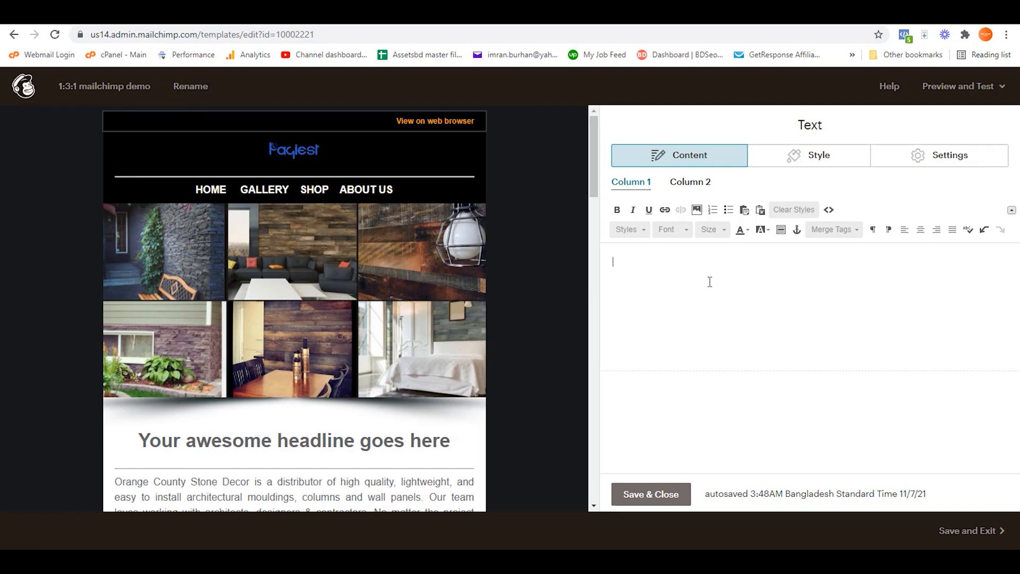
Type 'View on web browser' in the left preheader column and select that text.
type("View")
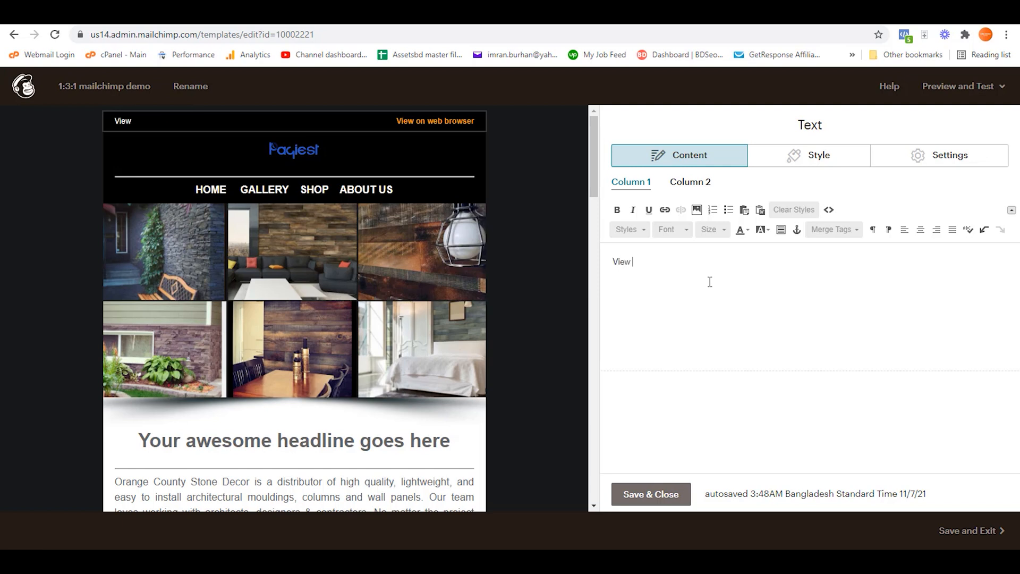
type("on web br")
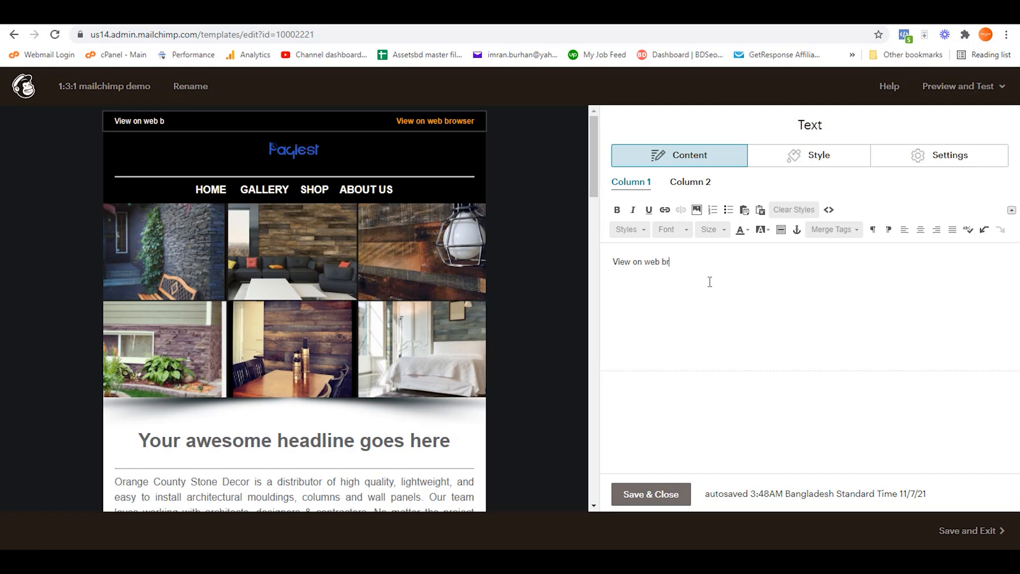
type("owser")
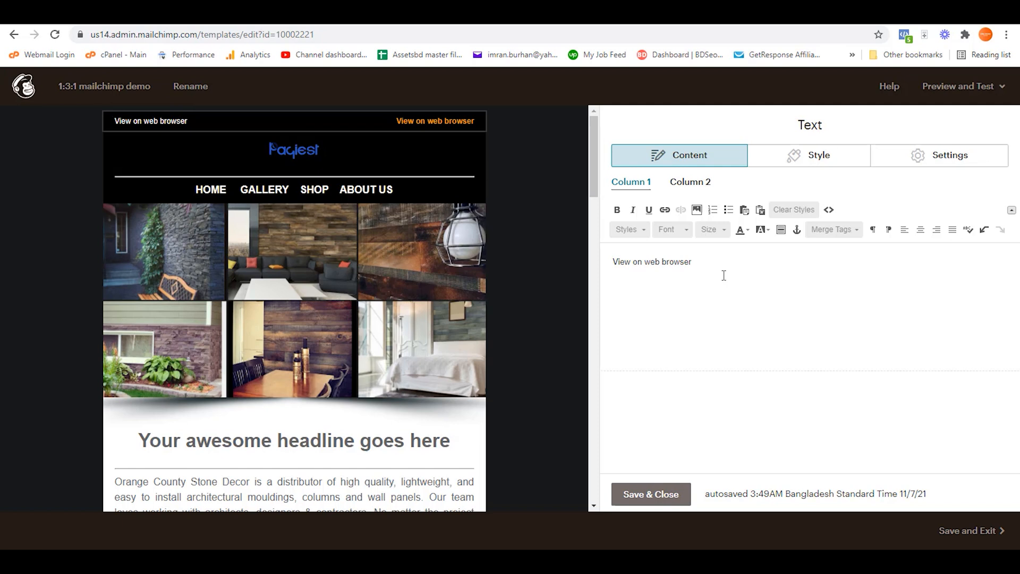
left_click(693, 261)
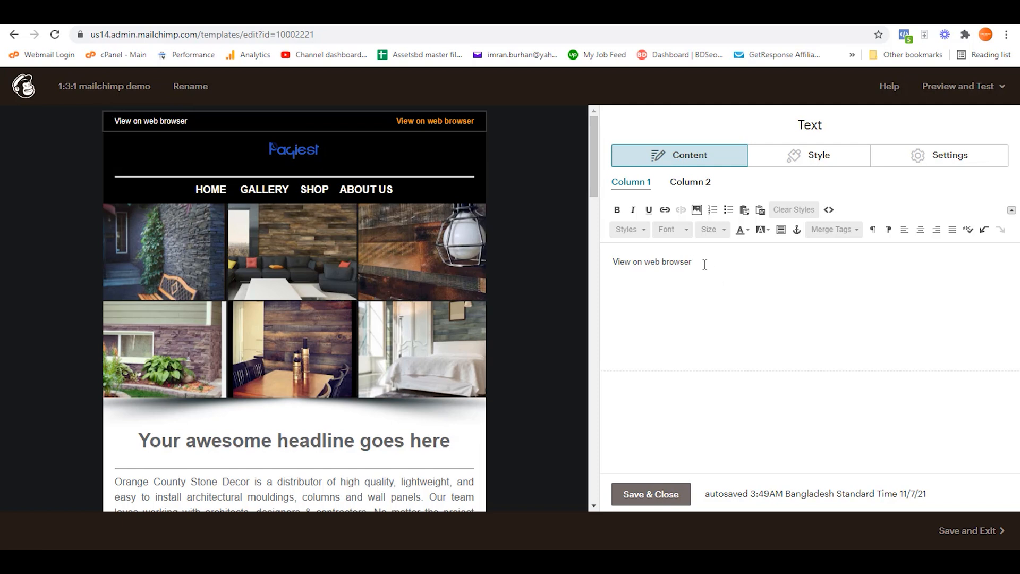
triple_click(651, 261)
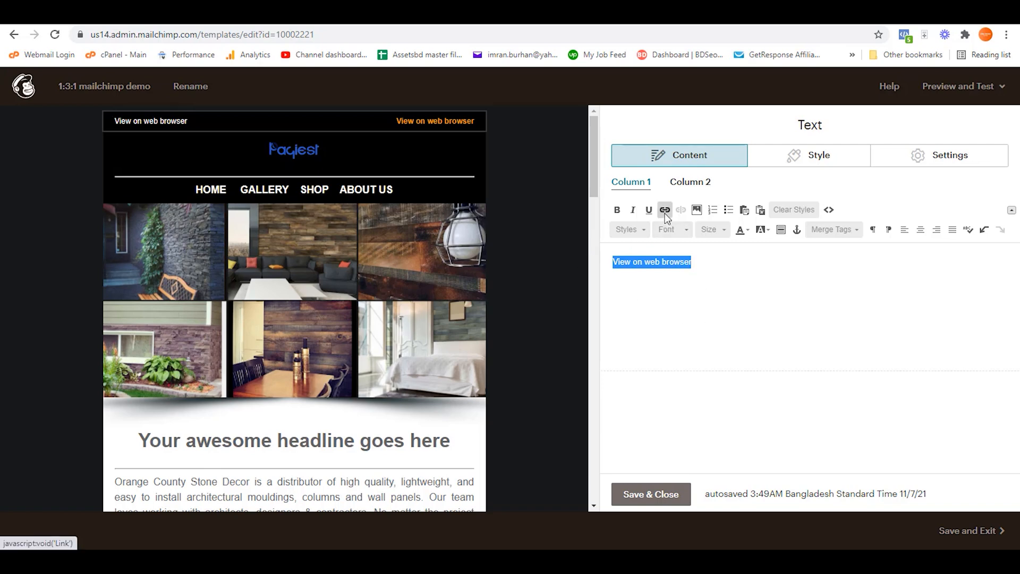
Link the selected 'View on web browser' text to *|ARCHIVE|*.
left_click(664, 210)
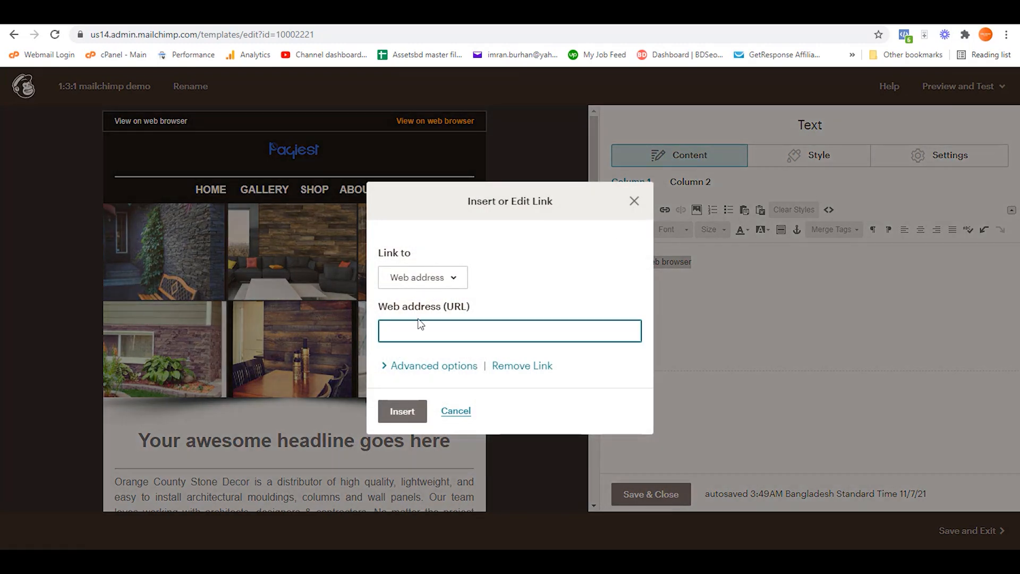
type("*|ARCHIVE|*")
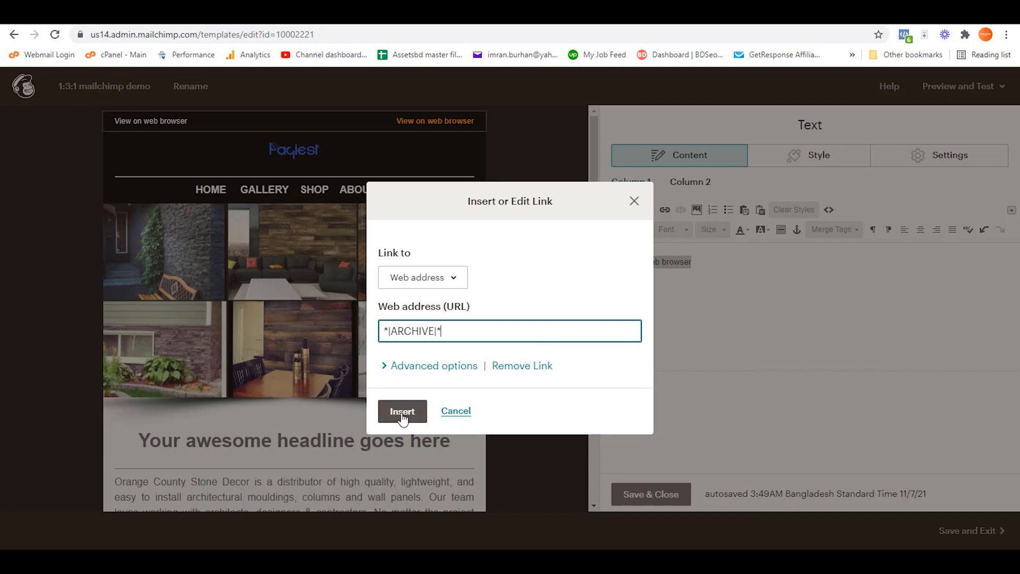
left_click(403, 411)
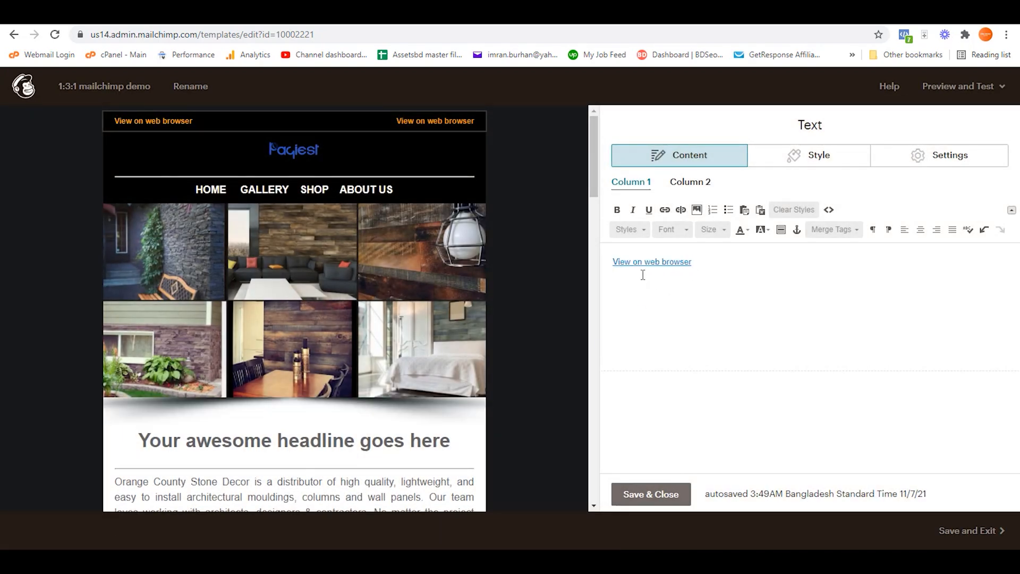
mouse_move(679, 415)
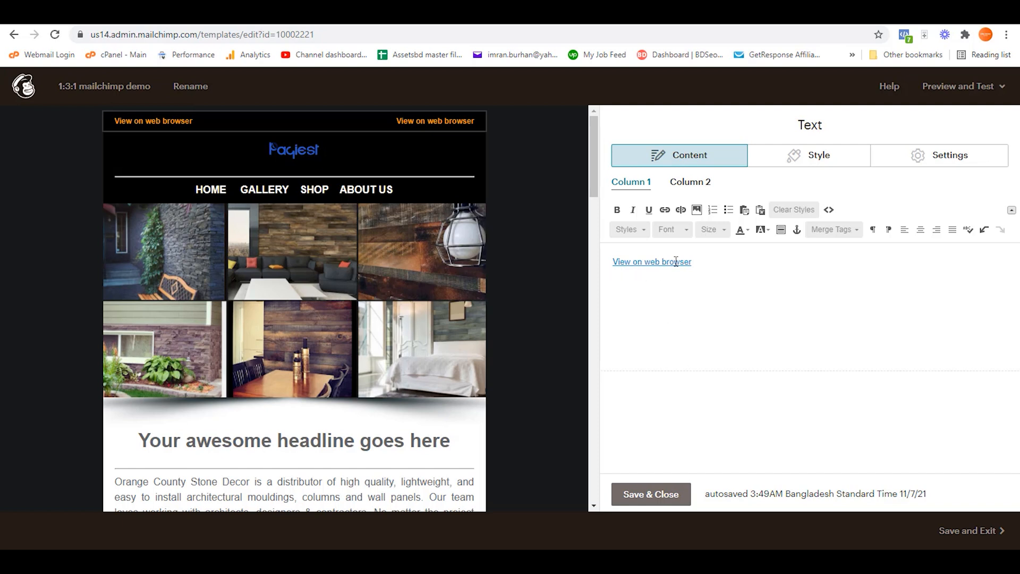
mouse_move(649, 459)
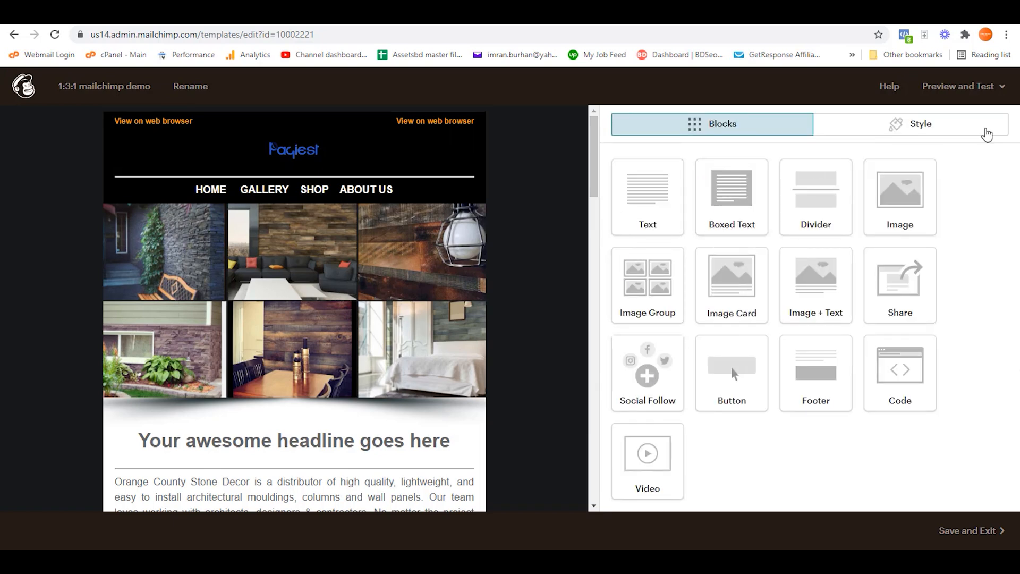
left_click(958, 86)
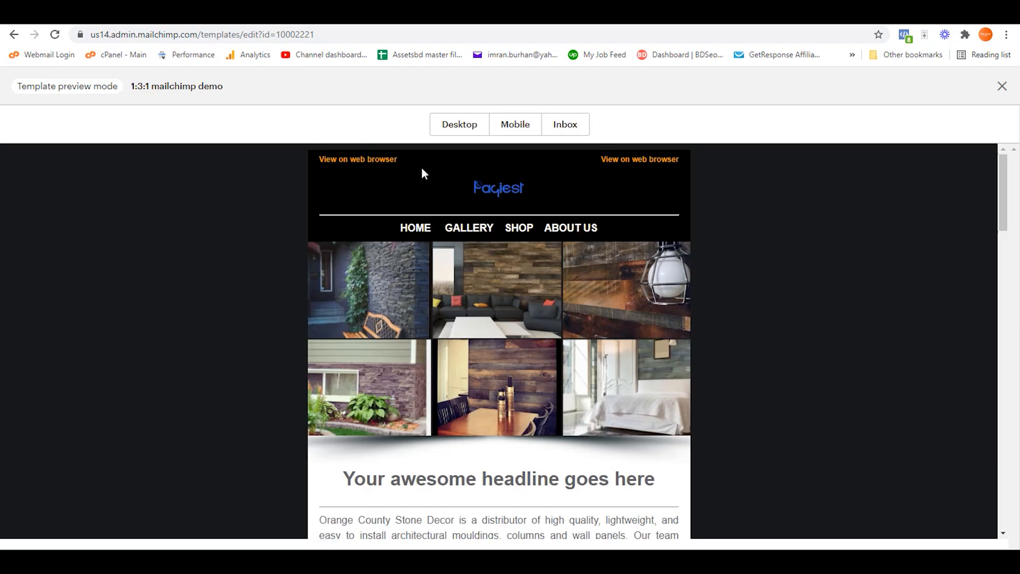
left_click(1001, 86)
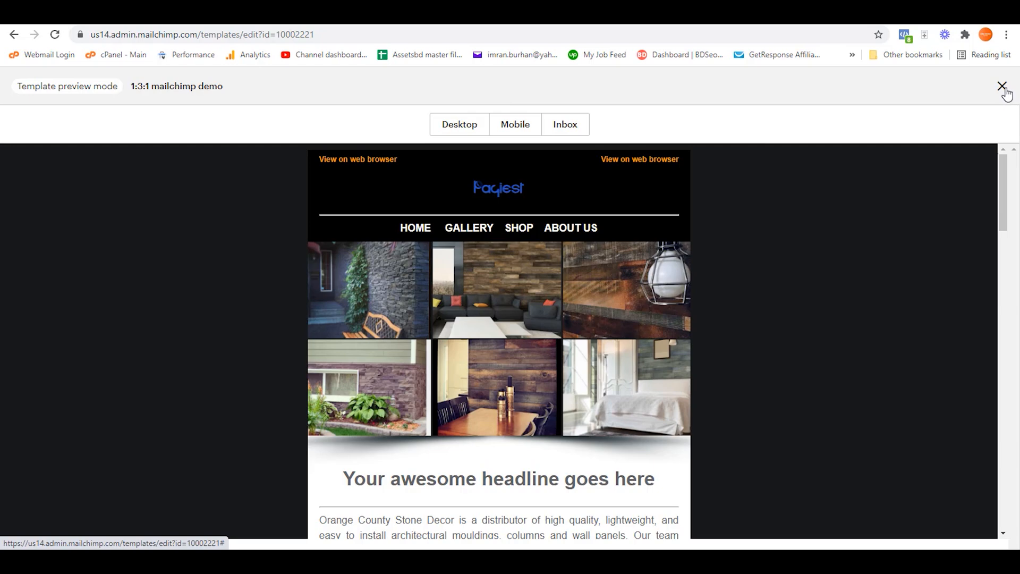
left_click(1002, 86)
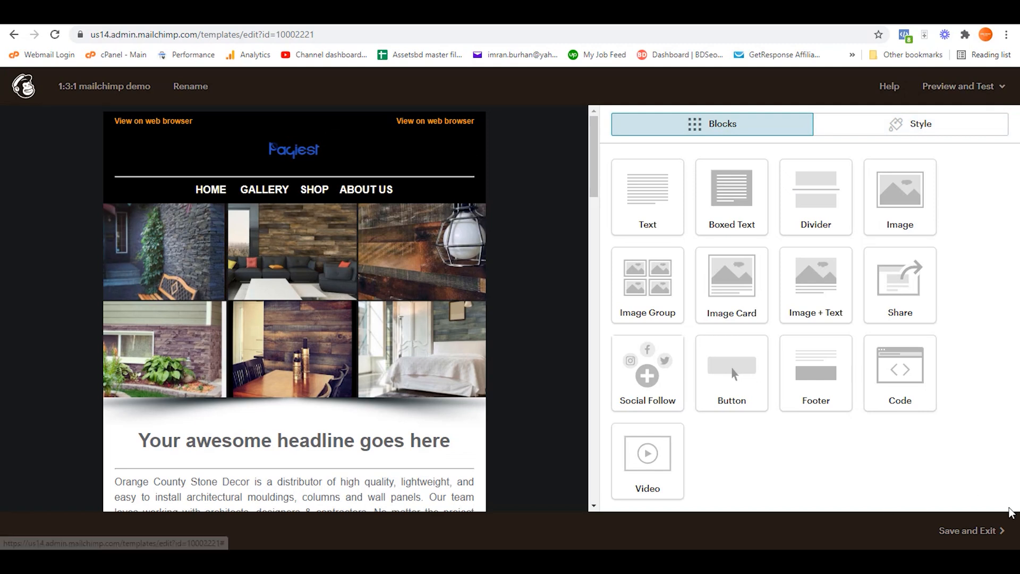
Save and exit the '1:3:1 mailchimp demo' template, then create a campaign from it.
left_click(968, 530)
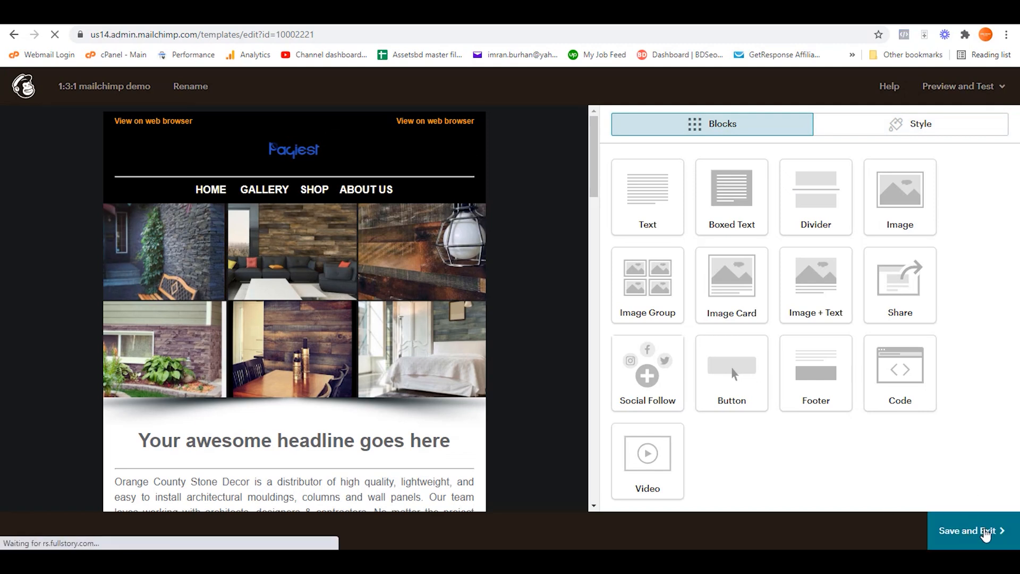
left_click(971, 530)
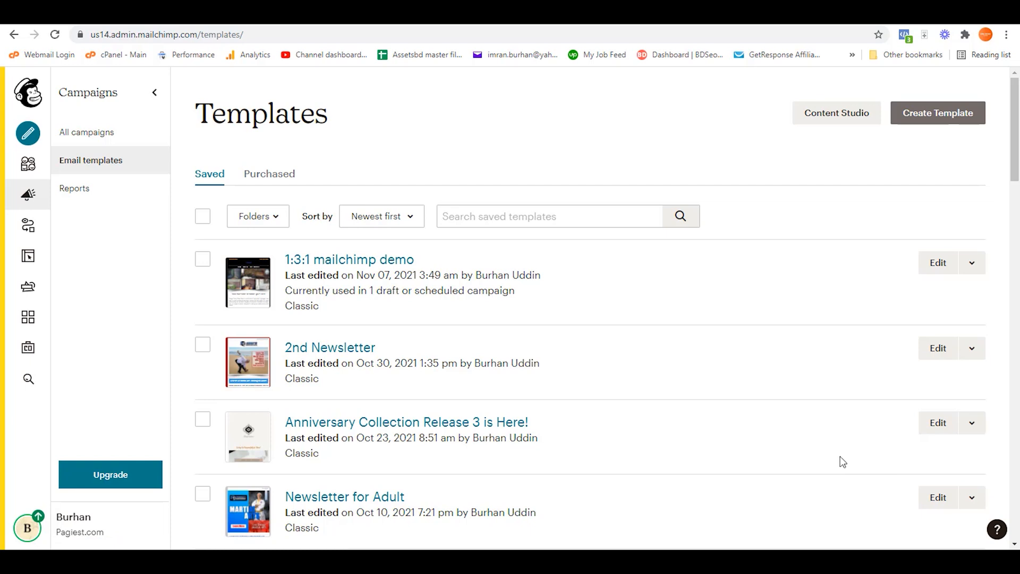
left_click(972, 262)
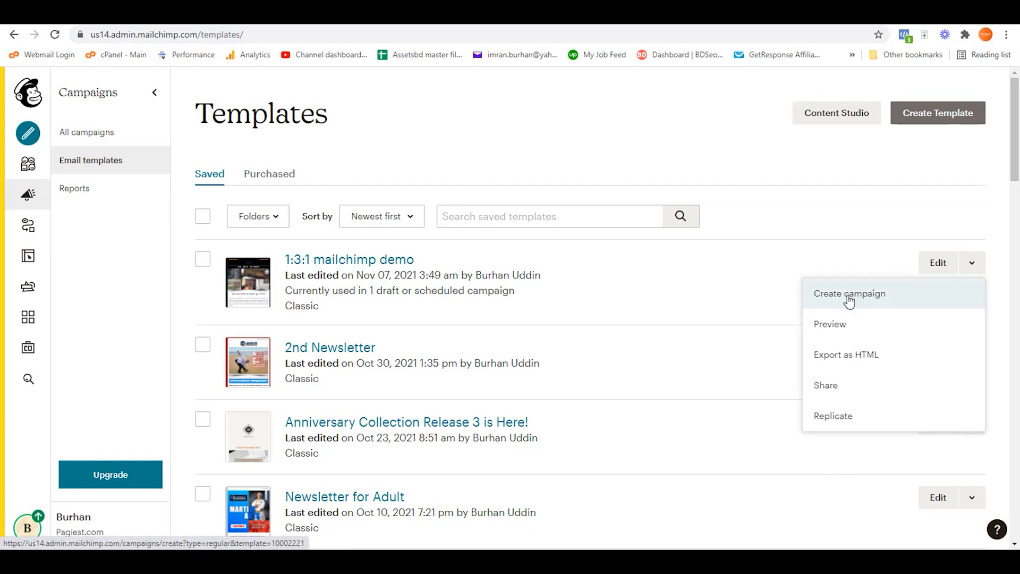
left_click(851, 293)
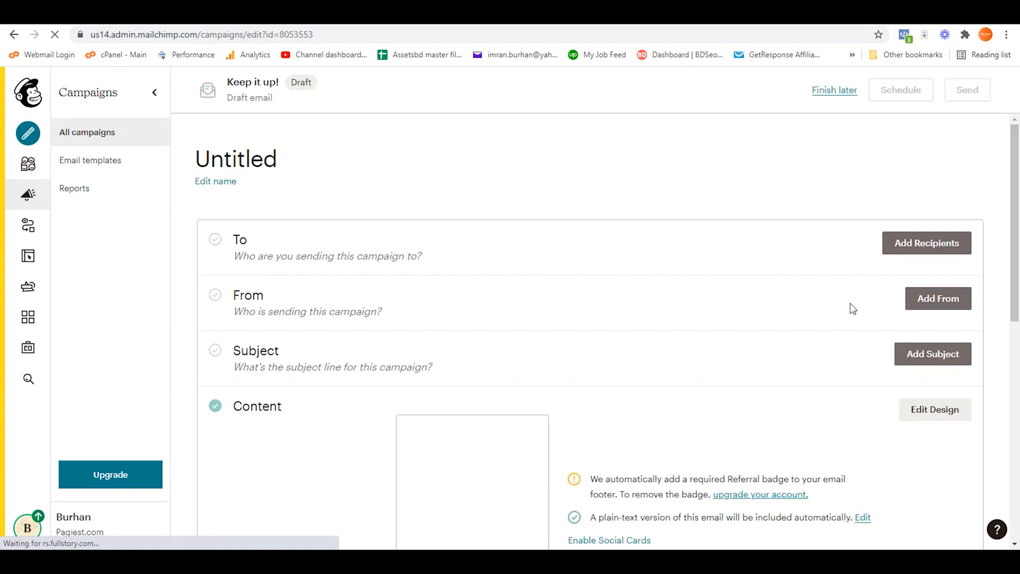
Preview the campaign email and open its 'View on web browser' link.
scroll("down", 3)
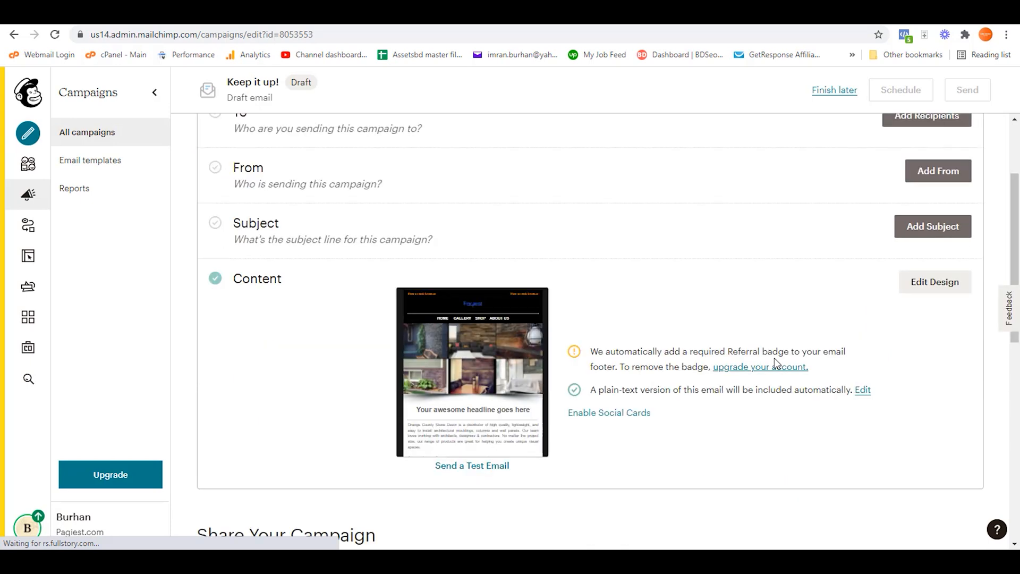
mouse_move(472, 371)
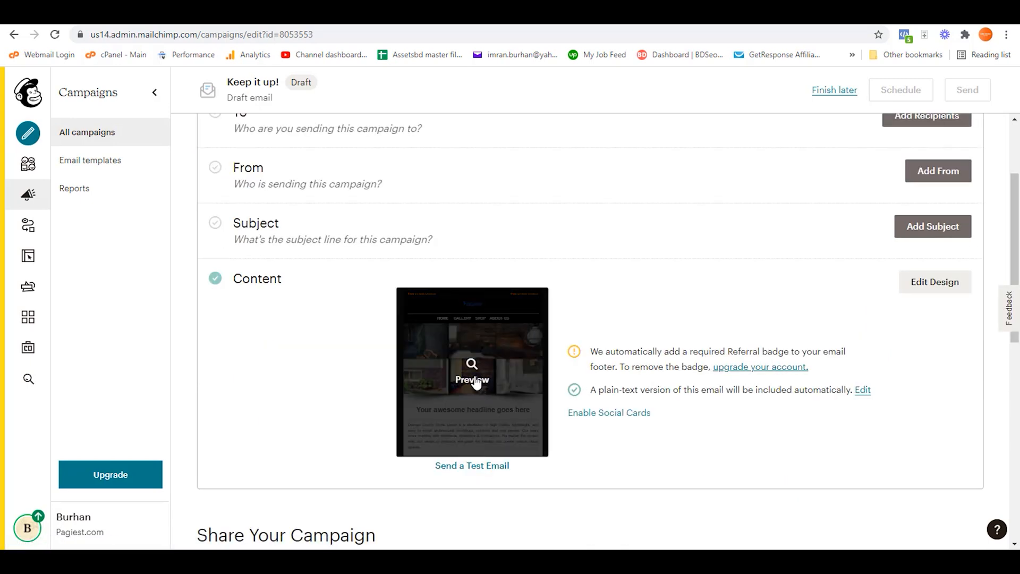
left_click(472, 371)
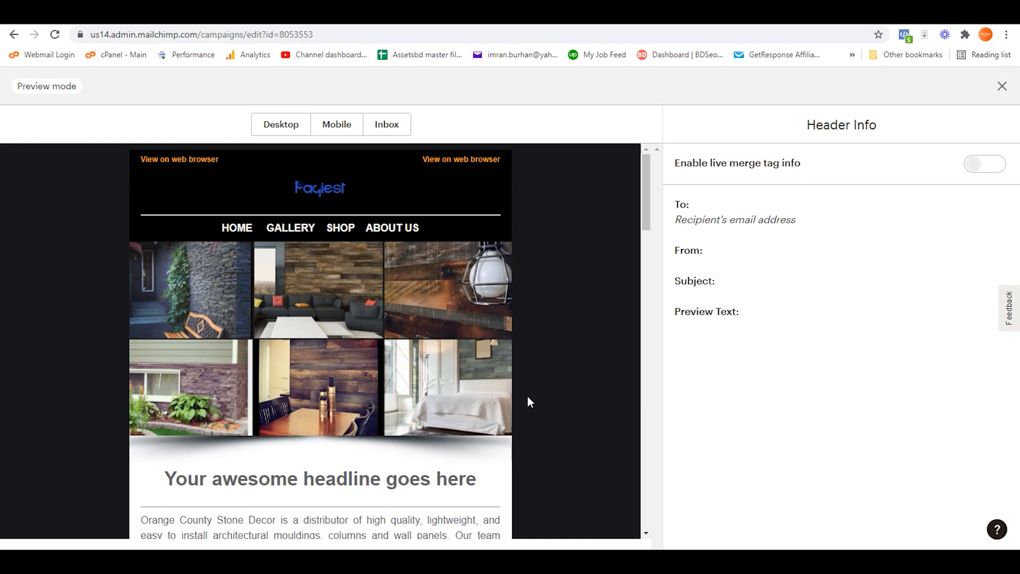
mouse_move(461, 159)
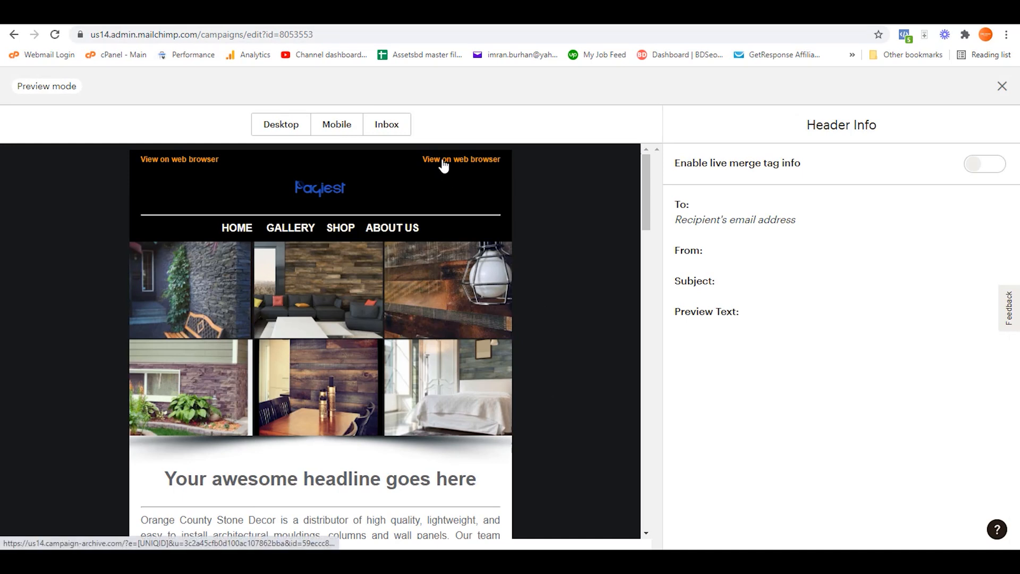
right_click(461, 159)
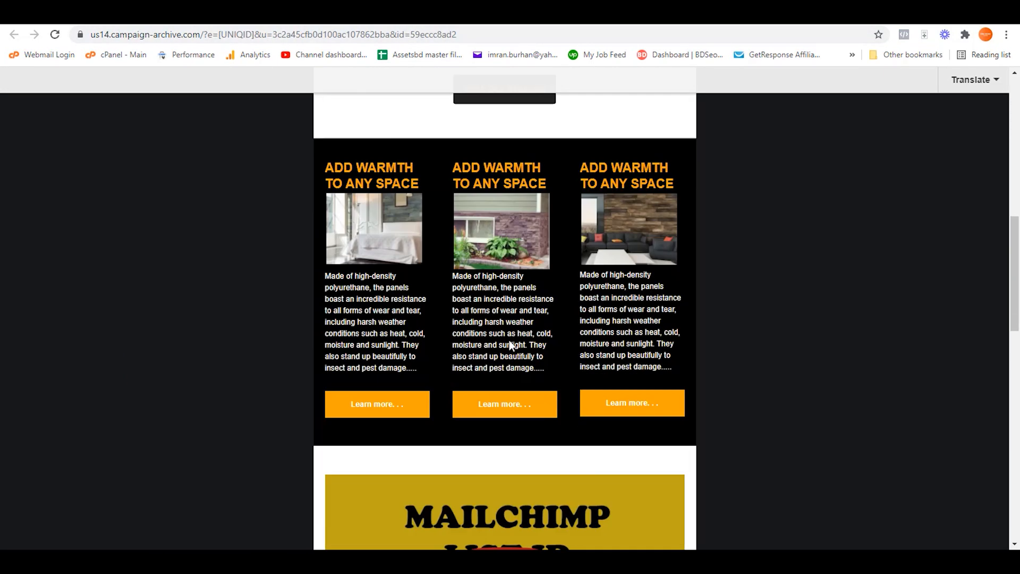
Scroll the email's web archive page to inspect the 'View on web browser' preheader.
scroll("down", 3)
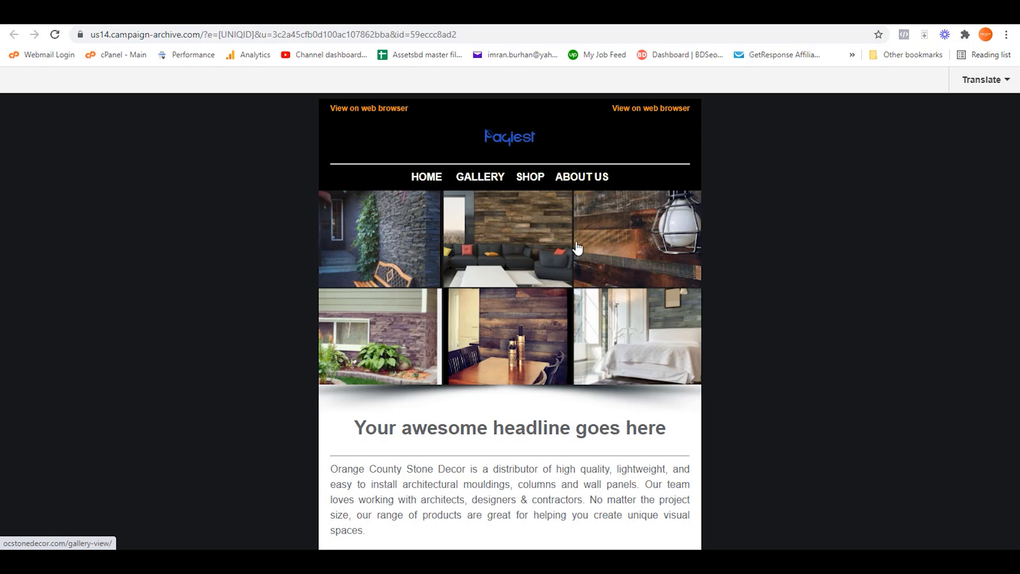
mouse_move(368, 108)
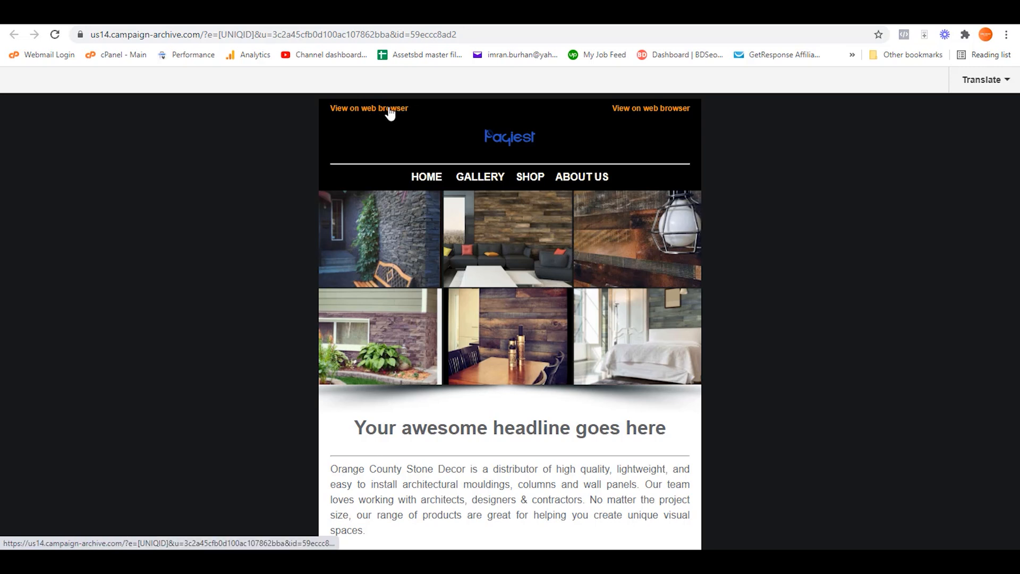